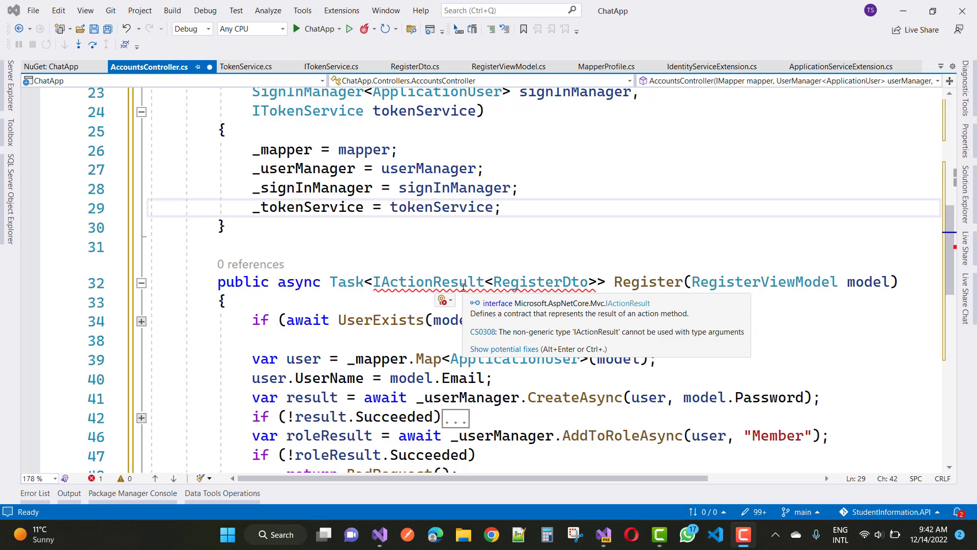
# - Inspect IActionResult and RegisterDto in Register's return type and apply the light-bulb quick fix
pyautogui.doubleClick(412, 281)
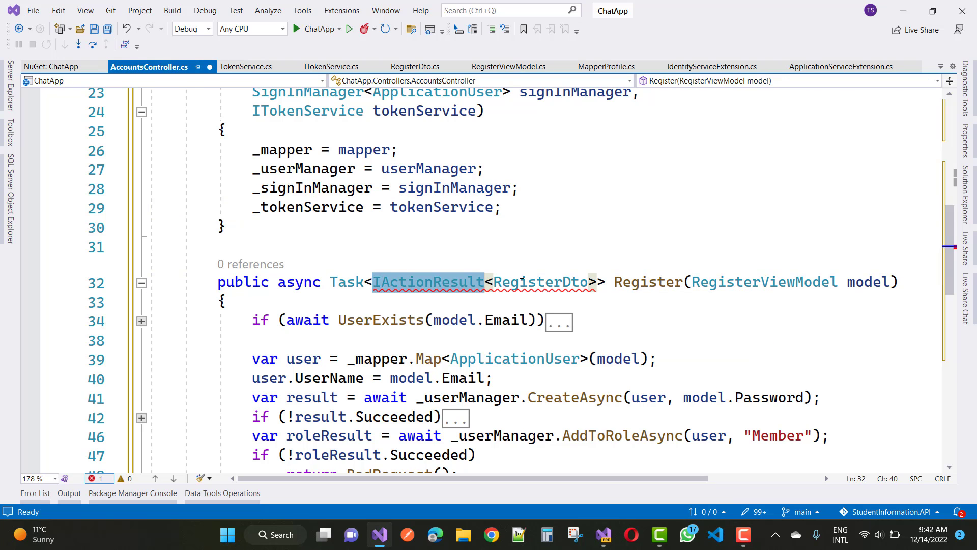
pyautogui.doubleClick(542, 281)
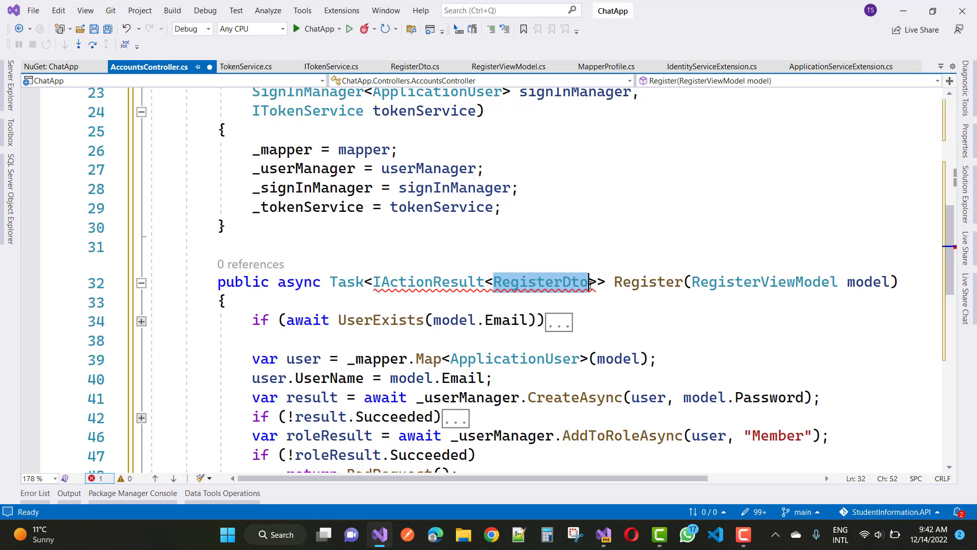
pyautogui.moveTo(539, 281)
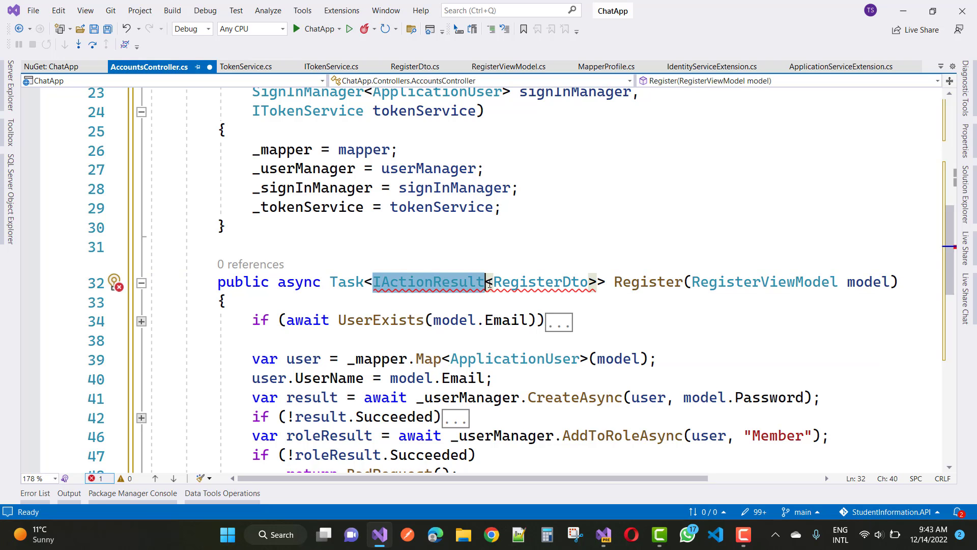
pyautogui.click(225, 300)
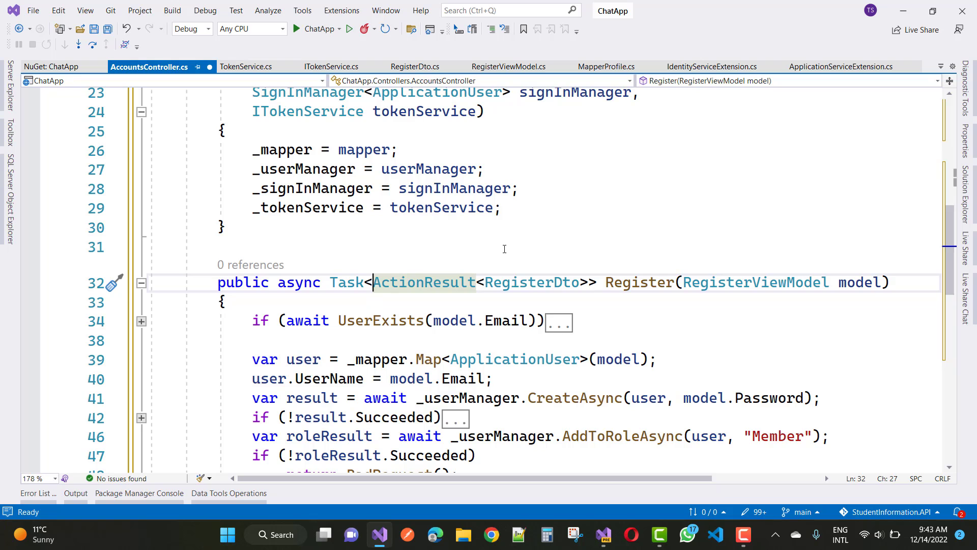
pyautogui.moveTo(469, 249)
pyautogui.write('I')
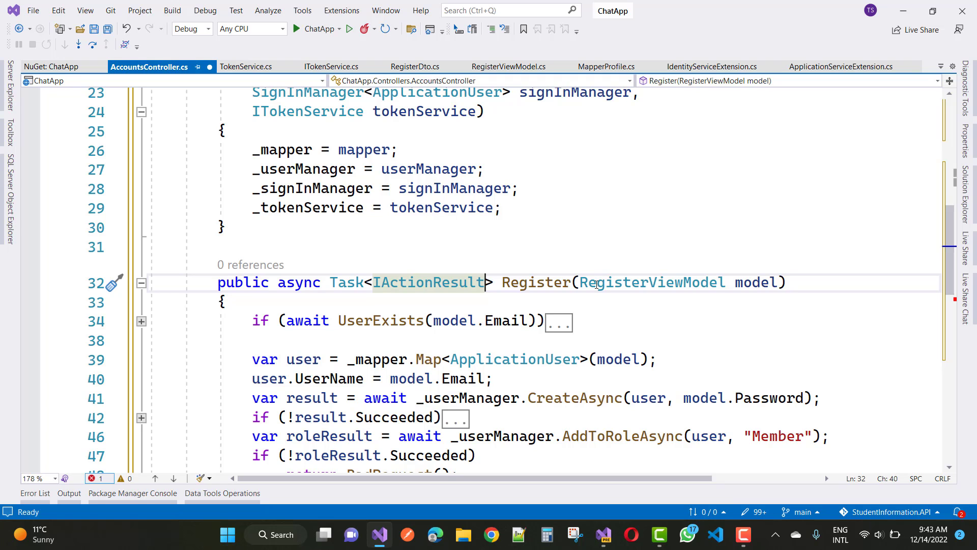
# - Re-add <RegisterDto> after IActionResult and reselect IActionResult to view the CS0308 error
pyautogui.write('<>')
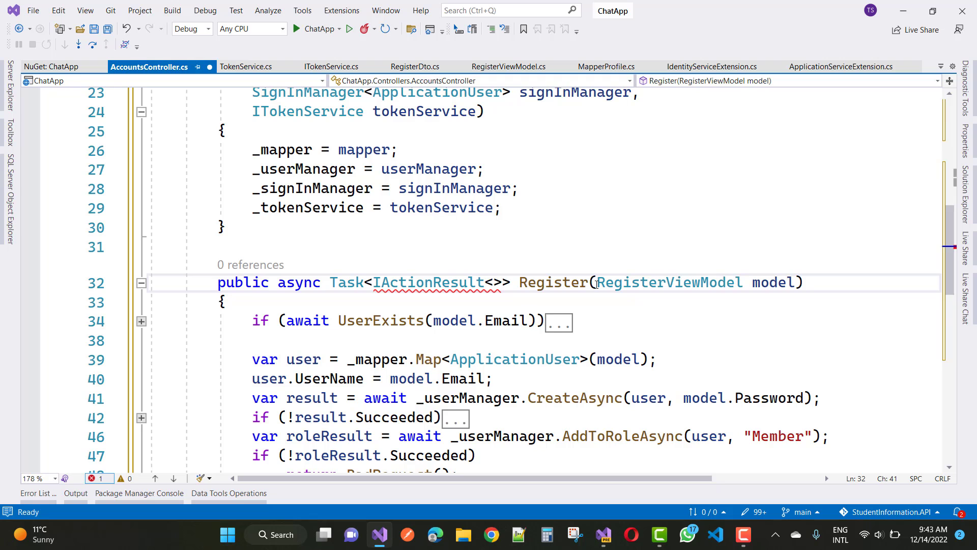
pyautogui.write('Regi')
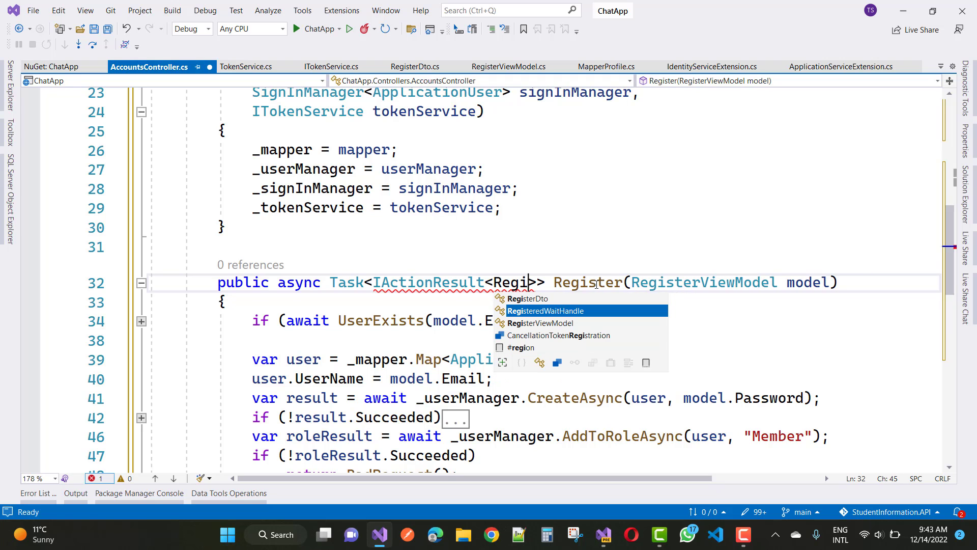
pyautogui.write('sterDto')
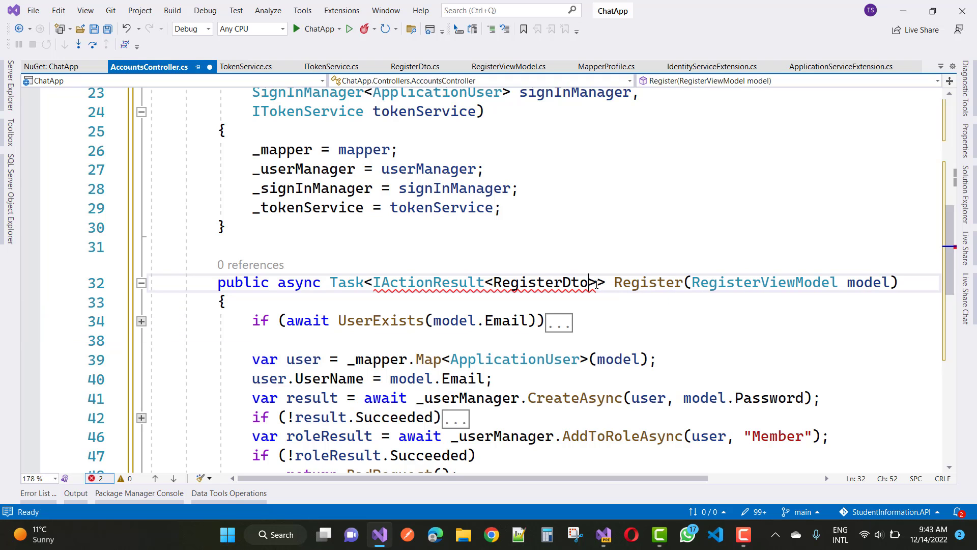
pyautogui.doubleClick(542, 282)
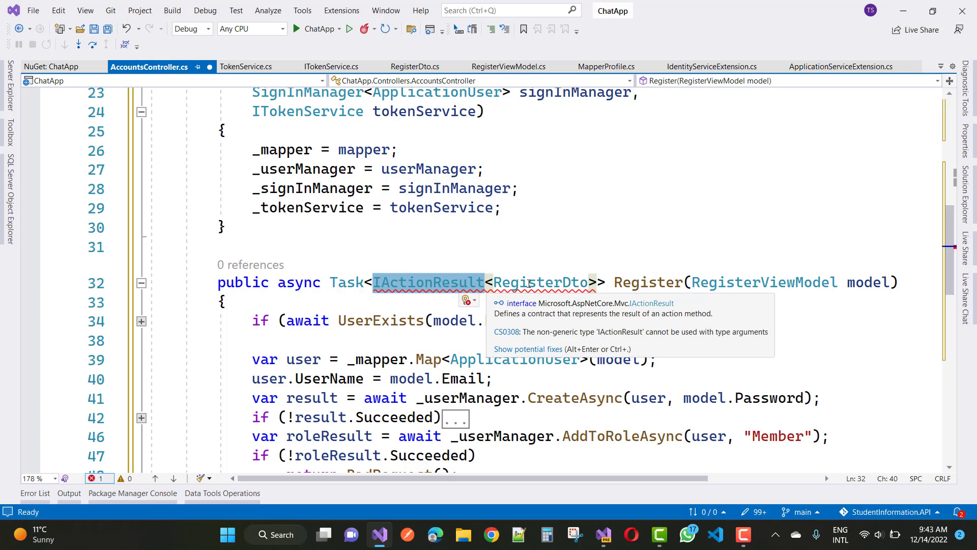
pyautogui.moveTo(380, 288)
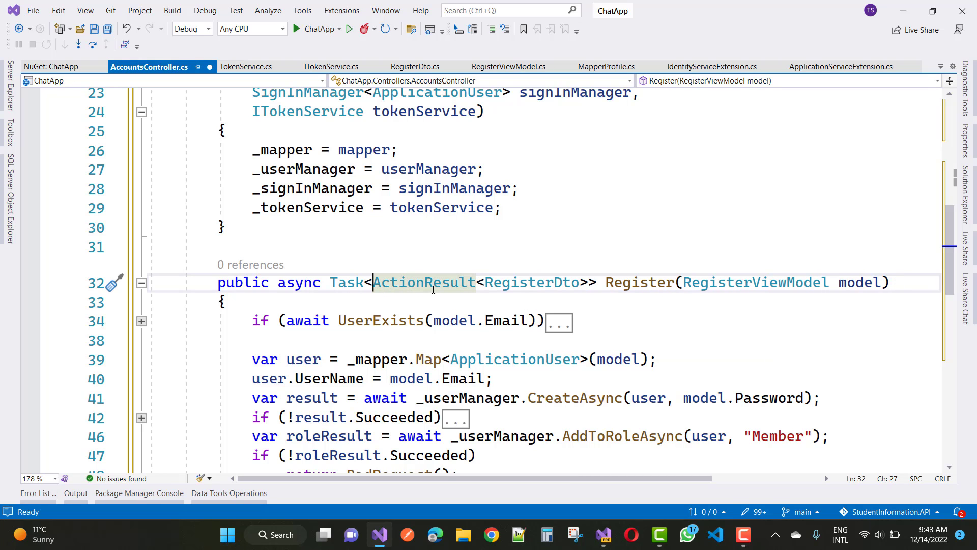
pyautogui.moveTo(530, 282)
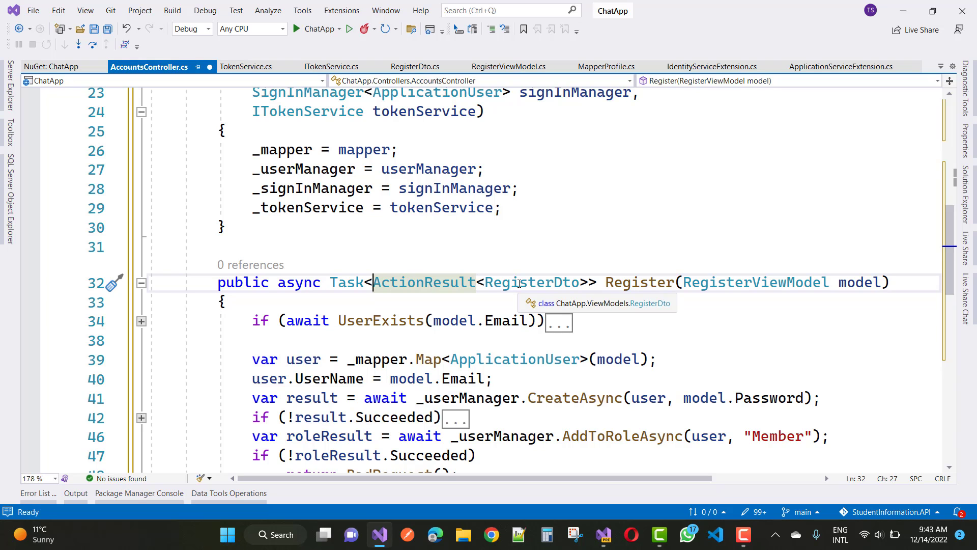